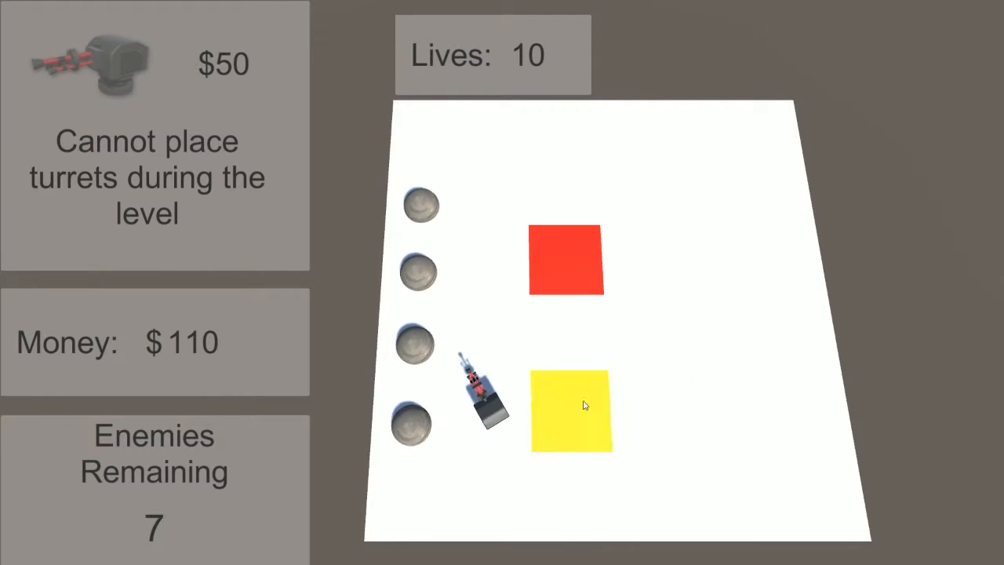
- Select a placed turret while round 1 finishes and the $100 reward brings money to $170
{"action": "left_click", "coordinate": [483, 392]}
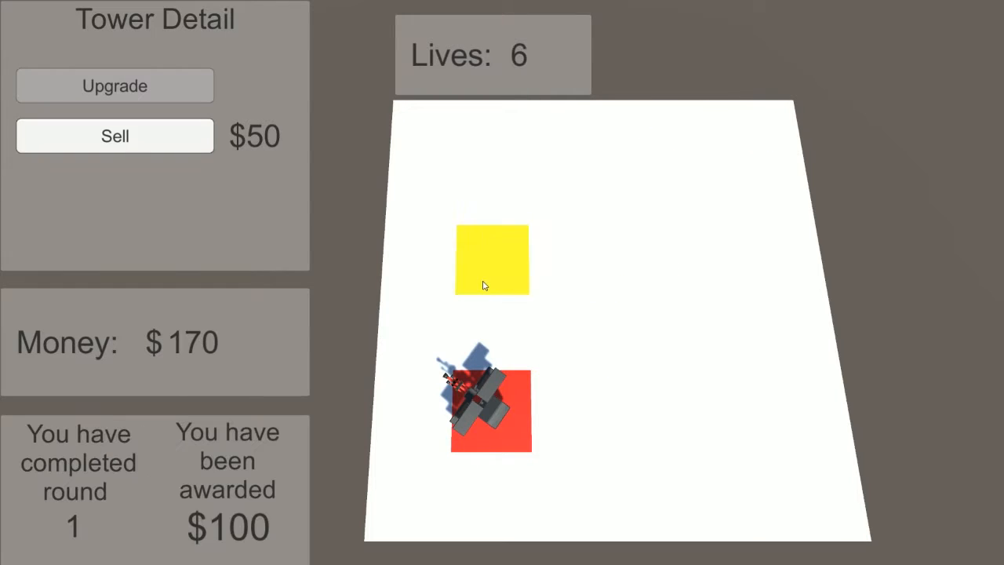
- Start the next round, select a clustered turret and sell it, raising money to $280
{"action": "left_click", "coordinate": [114, 84]}
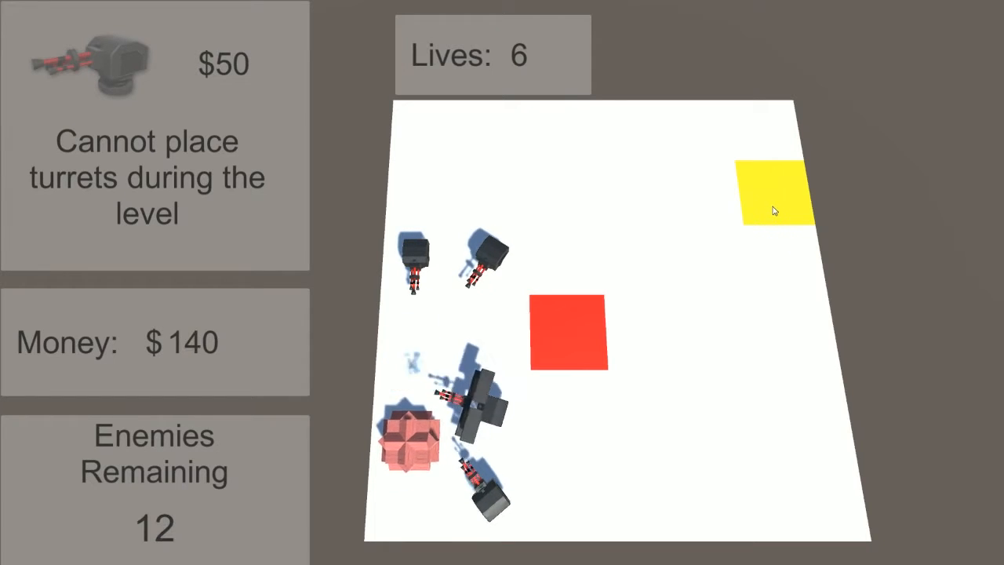
{"action": "left_click", "coordinate": [416, 259]}
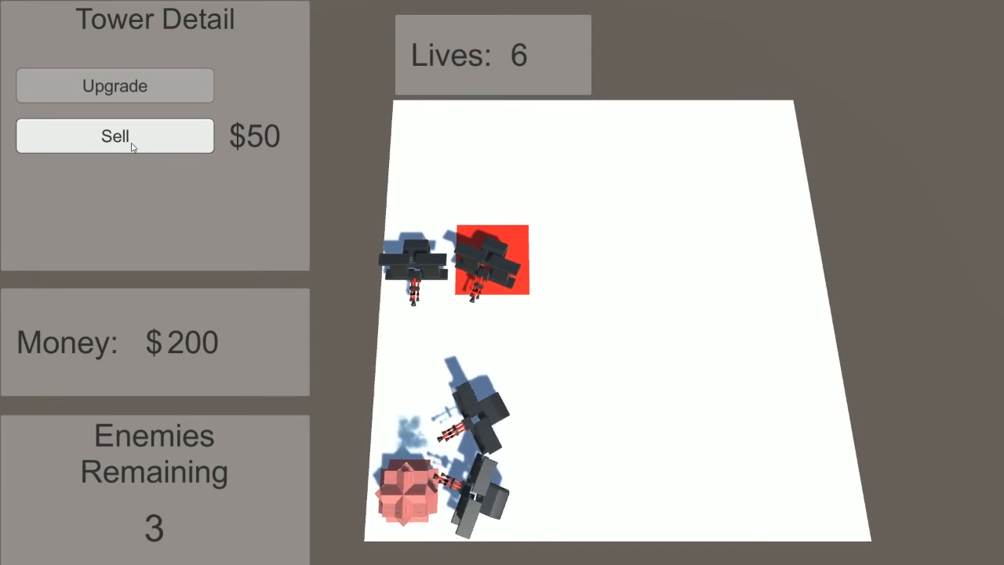
{"action": "left_click", "coordinate": [114, 134]}
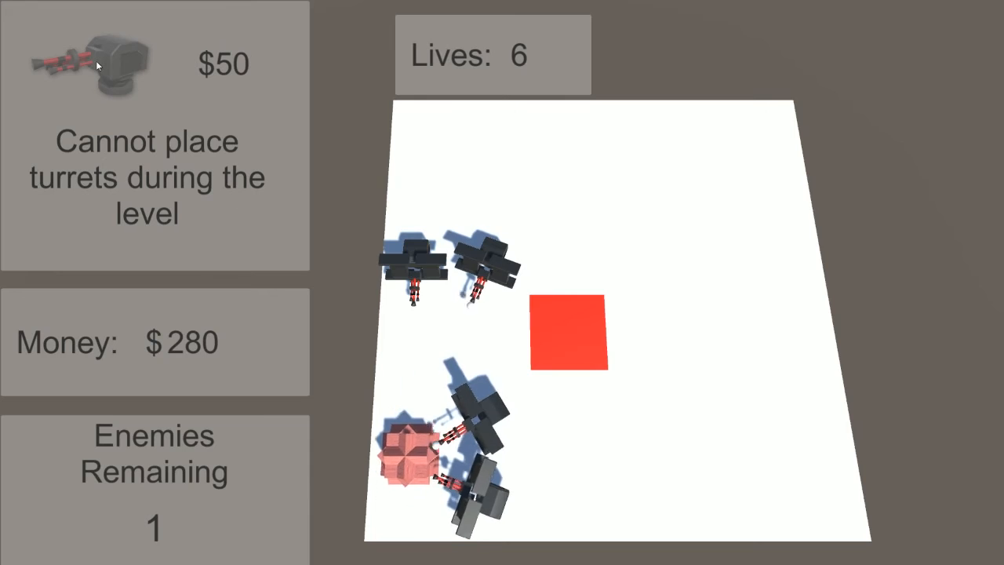